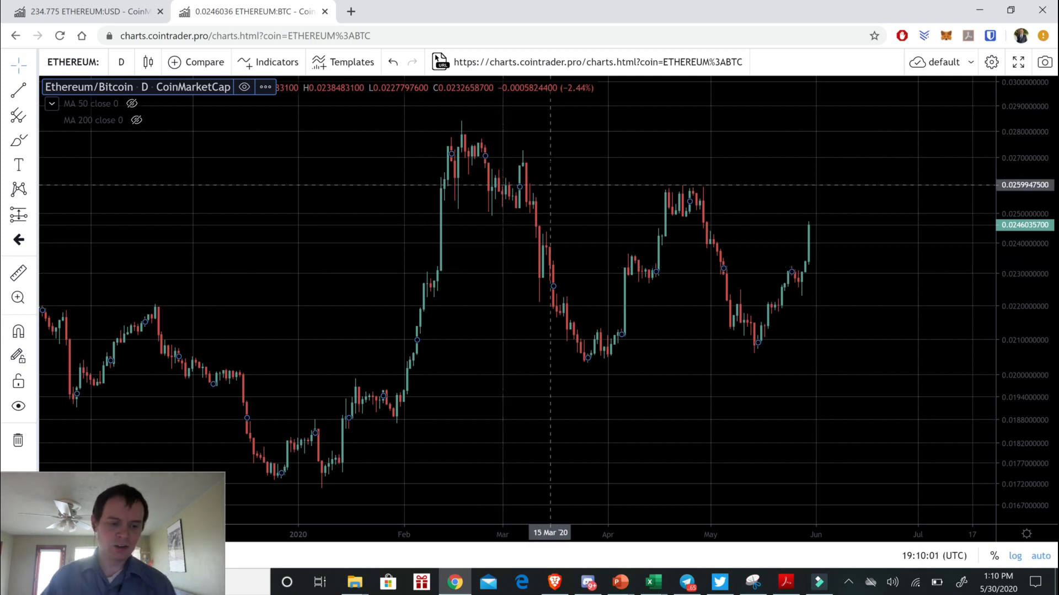
{"action": "mouse_move", "coordinate": [519, 229]}
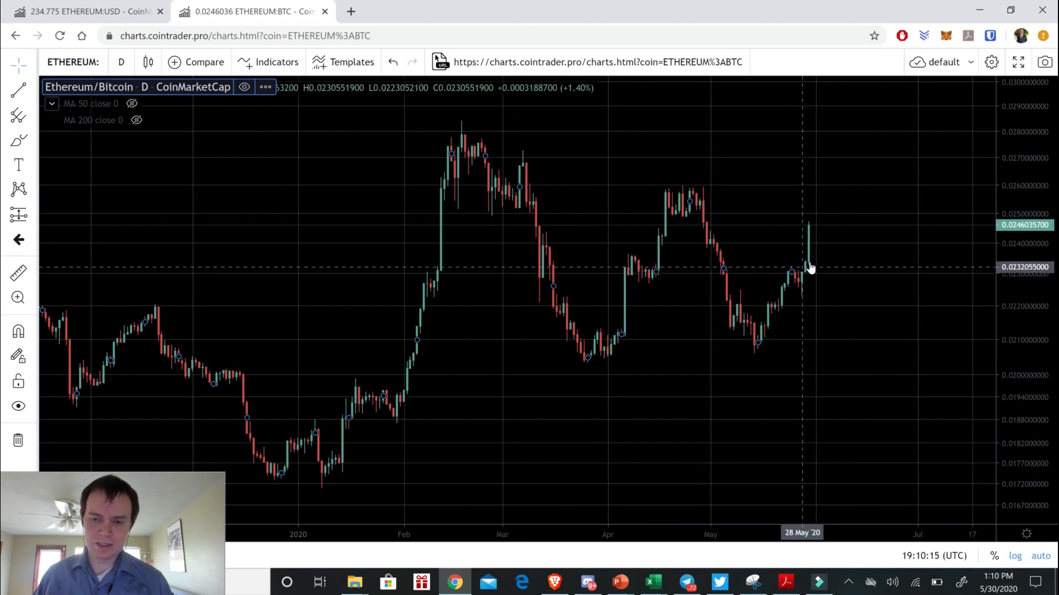
{"action": "mouse_move", "coordinate": [795, 264]}
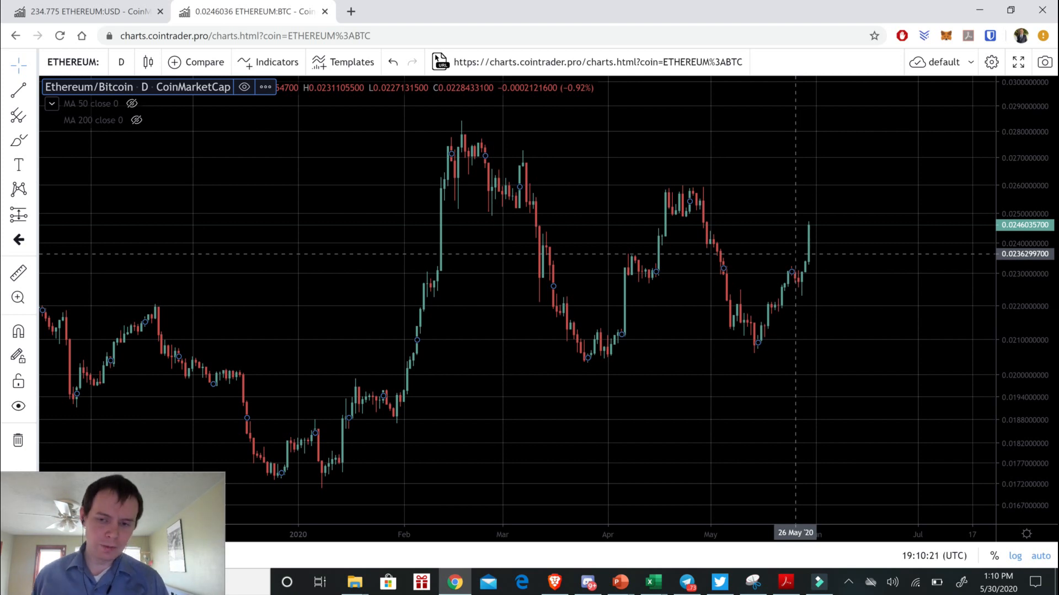
{"action": "mouse_move", "coordinate": [813, 270]}
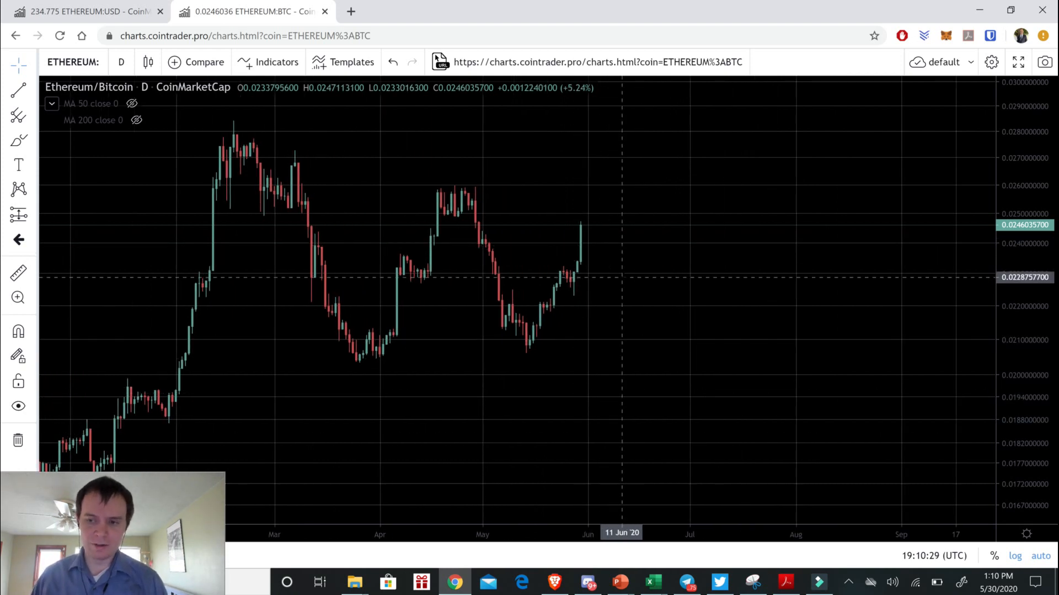
{"action": "mouse_move", "coordinate": [581, 270]}
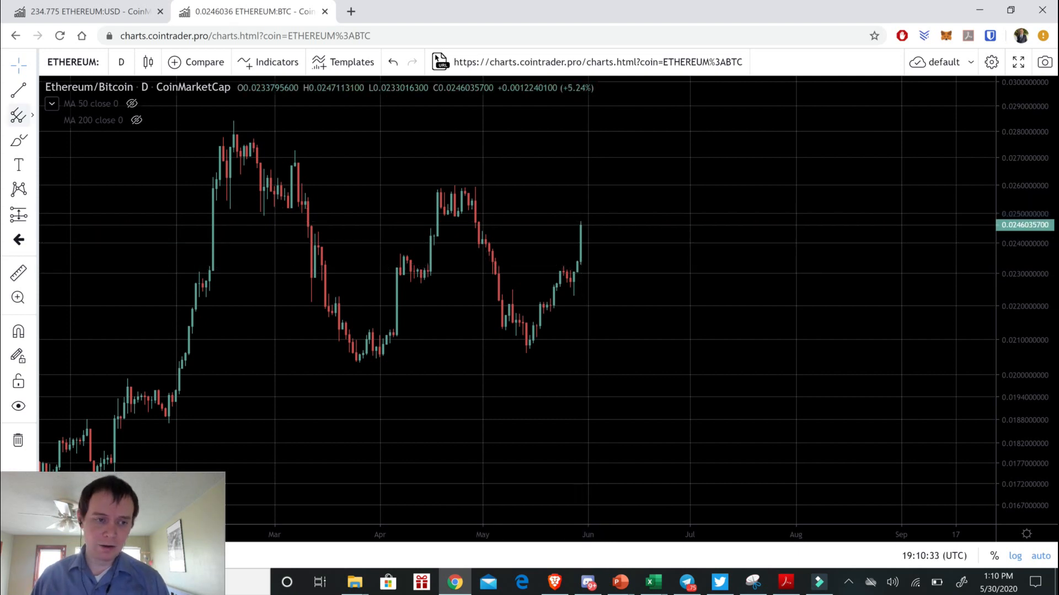
Change the Ethereum/Bitcoin chart interval from daily to 1-week candles
{"action": "left_click", "coordinate": [121, 62]}
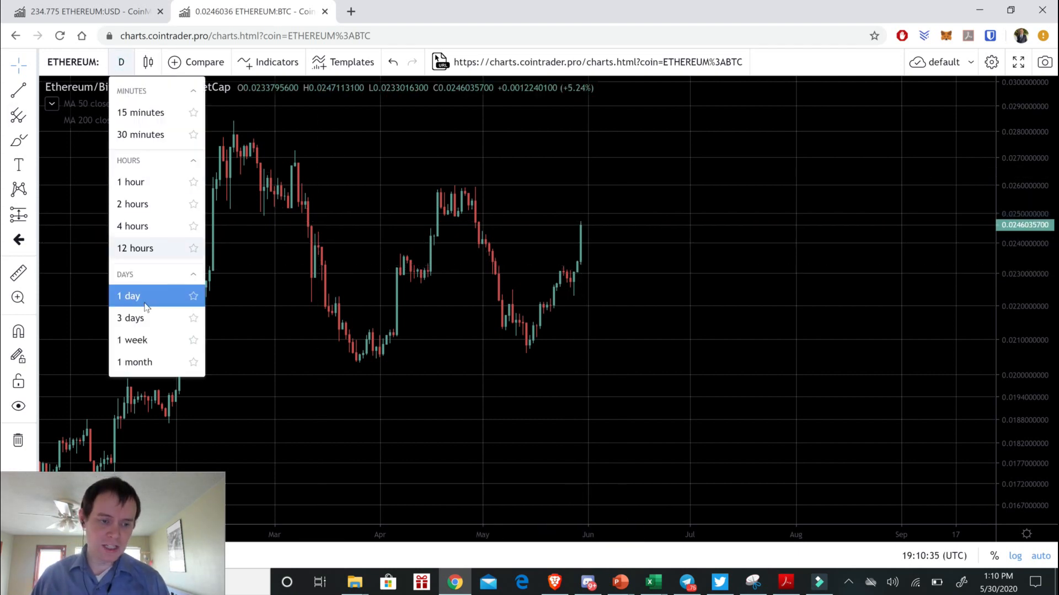
{"action": "left_click", "coordinate": [131, 338]}
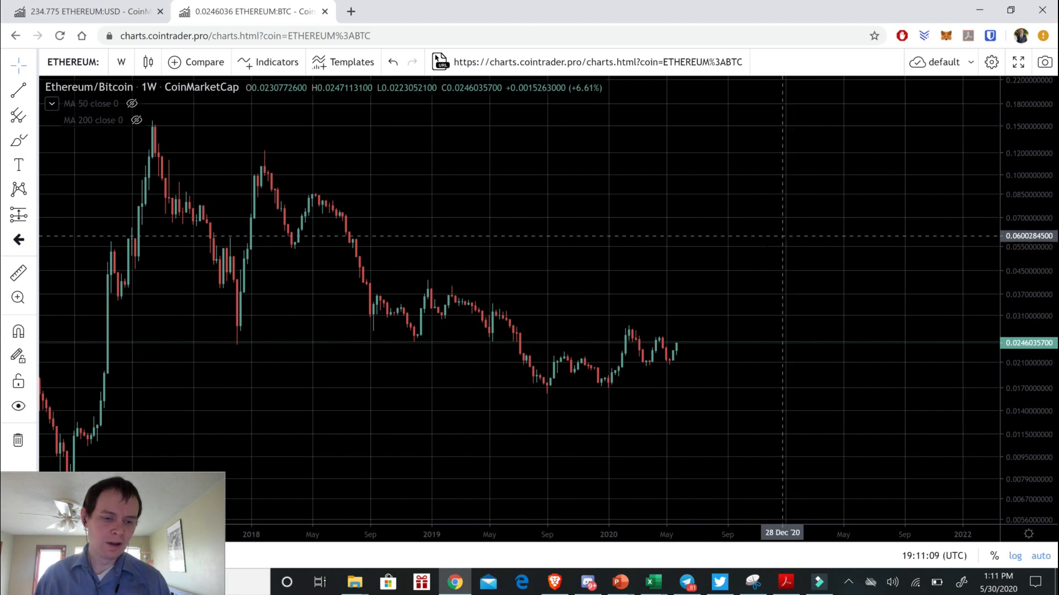
{"action": "mouse_move", "coordinate": [766, 241]}
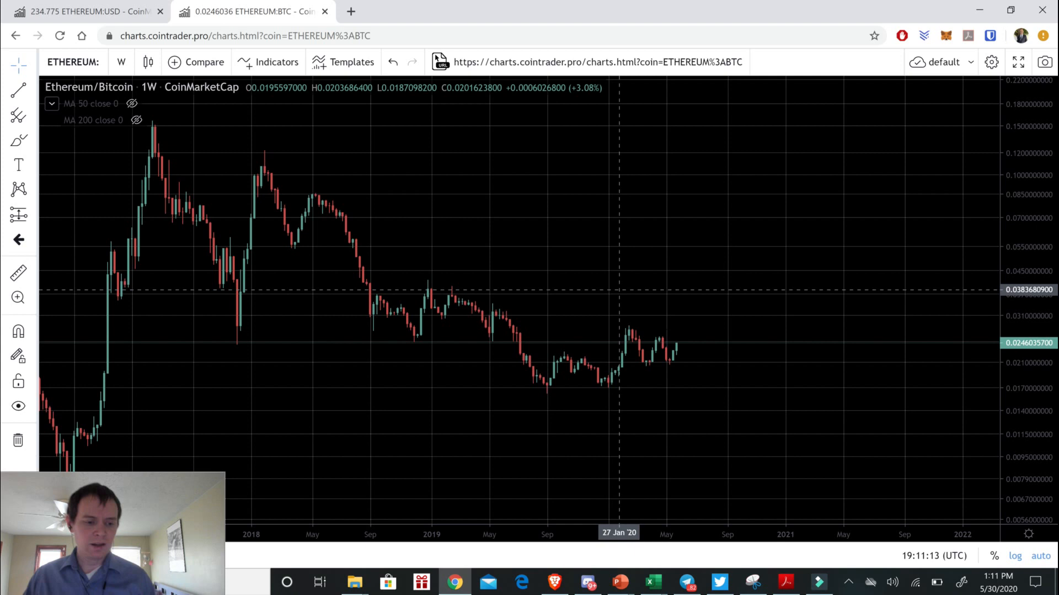
{"action": "mouse_move", "coordinate": [652, 351]}
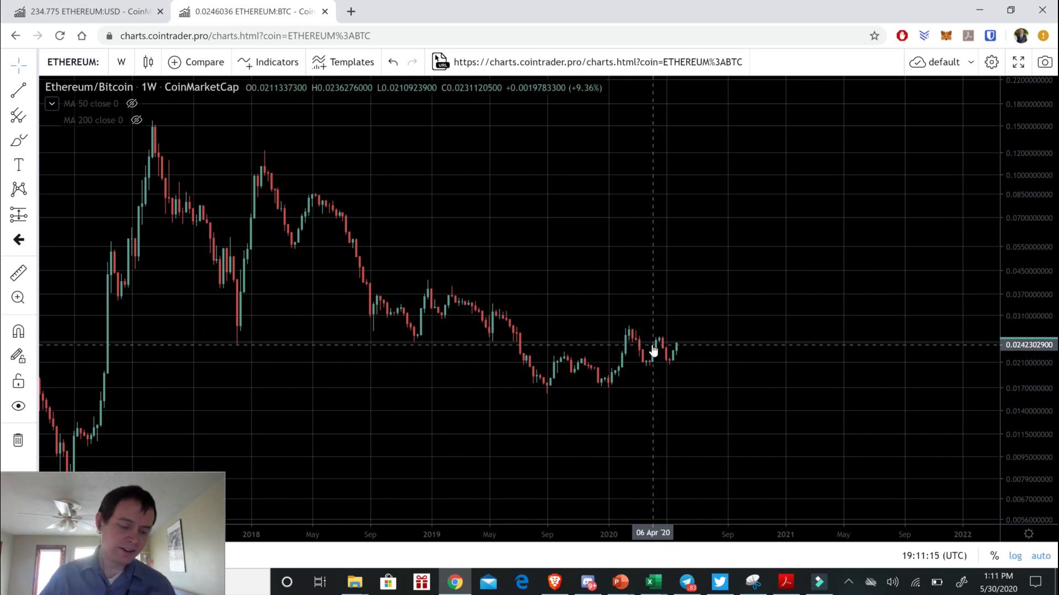
{"action": "mouse_move", "coordinate": [670, 347]}
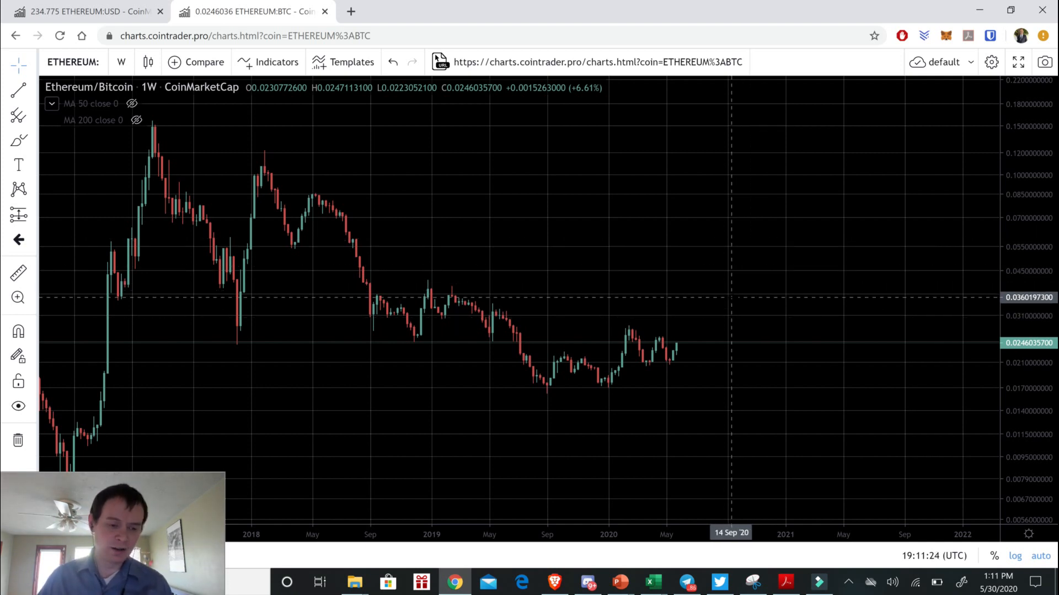
{"action": "mouse_move", "coordinate": [648, 371]}
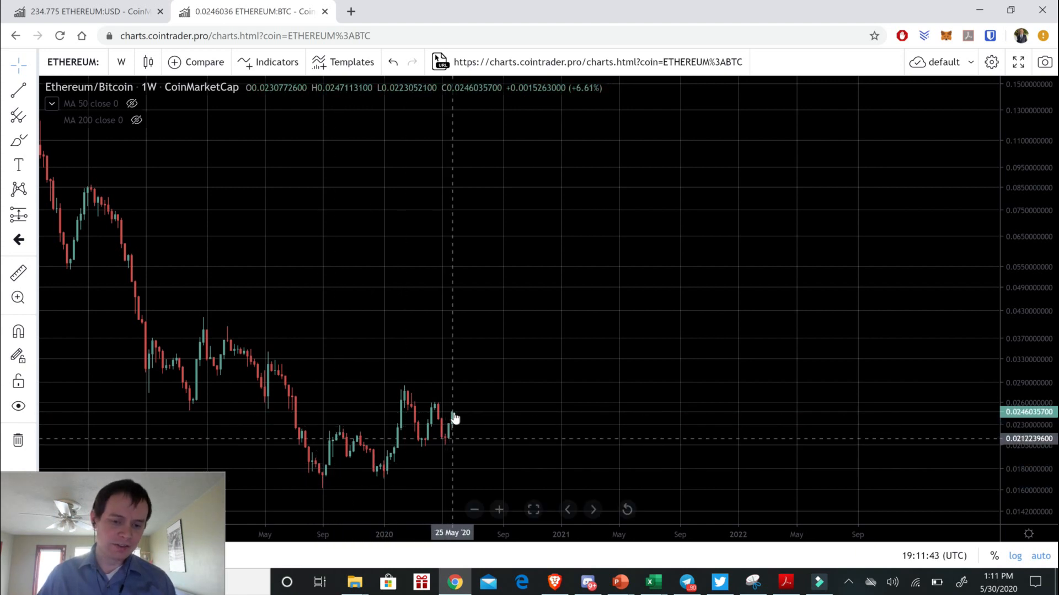
{"action": "mouse_move", "coordinate": [407, 406]}
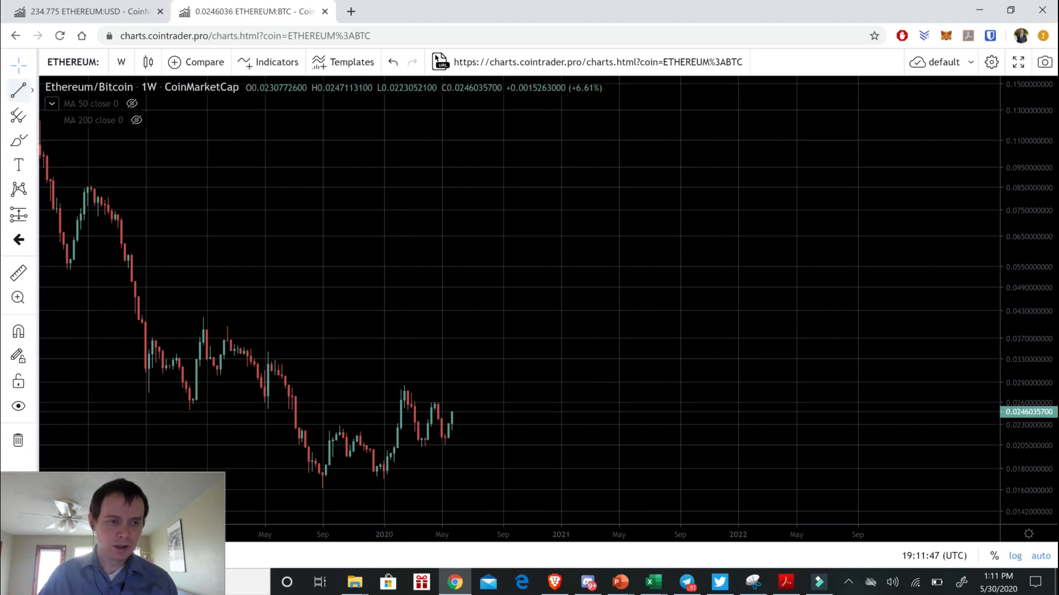
Draw a descending trendline from the February 2020 weekly high across the May highs, then show Ethereum/Dollar daily
{"action": "left_click_drag", "start_coordinate": [407, 390], "coordinate": [500, 423]}
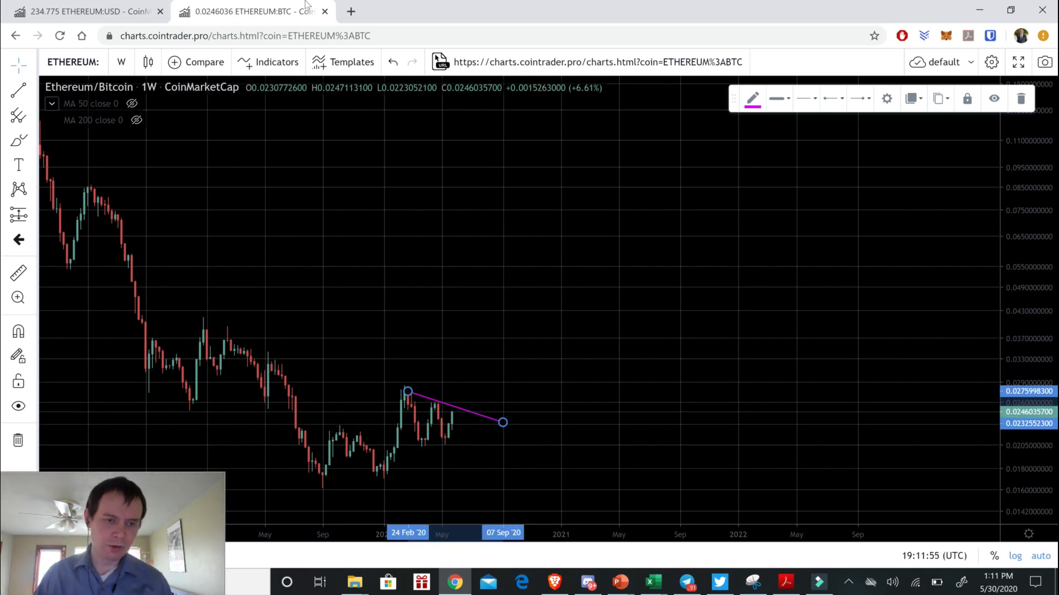
{"action": "left_click", "coordinate": [80, 11]}
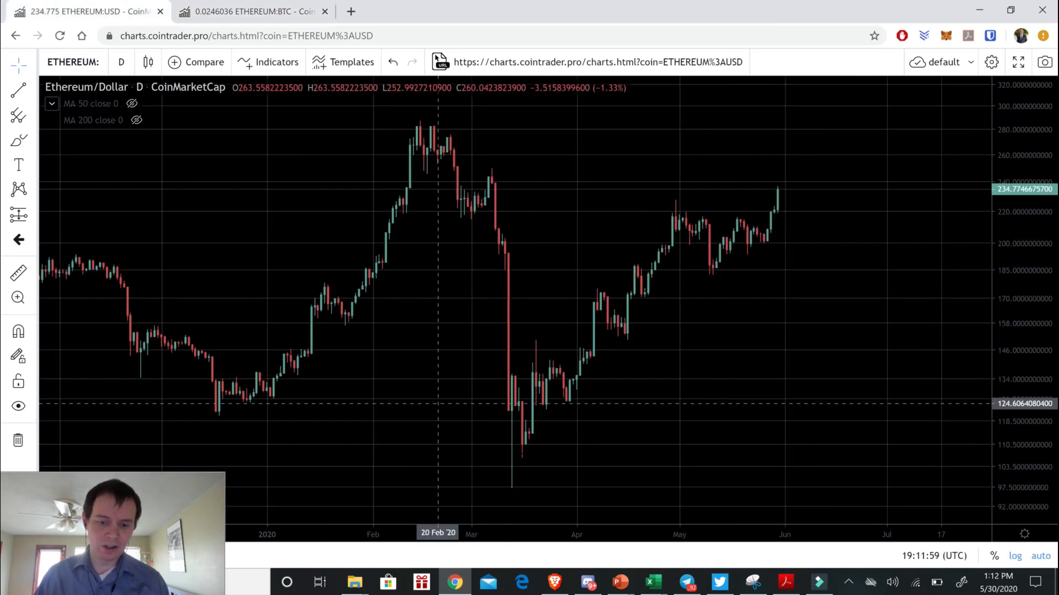
{"action": "mouse_move", "coordinate": [492, 279]}
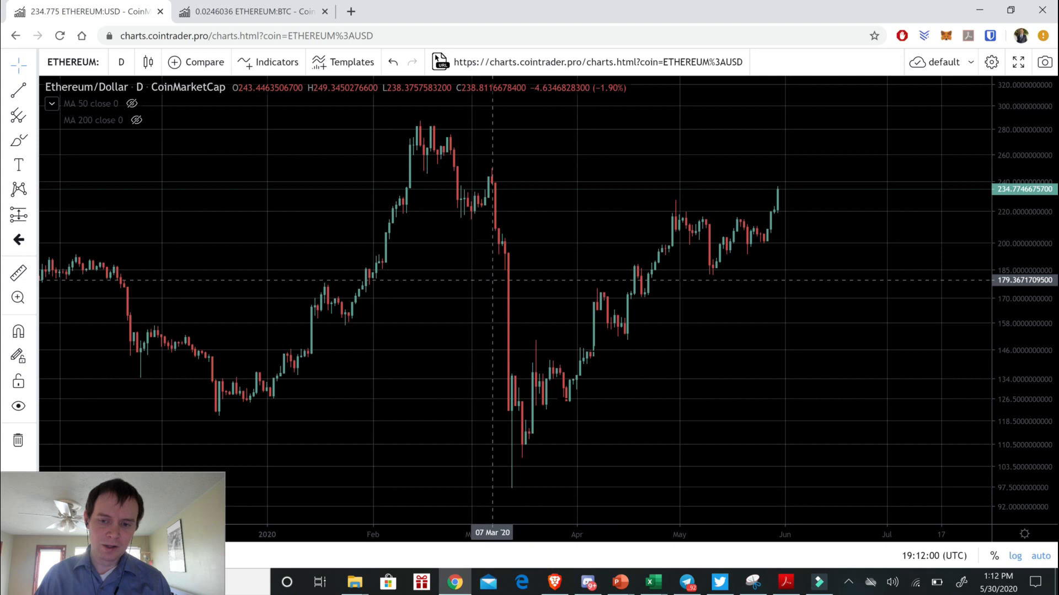
Measure the price range from the 16 Mar 2020 low to the 30 May candle: 112.76% over 75 bars
{"action": "left_click", "coordinate": [19, 215]}
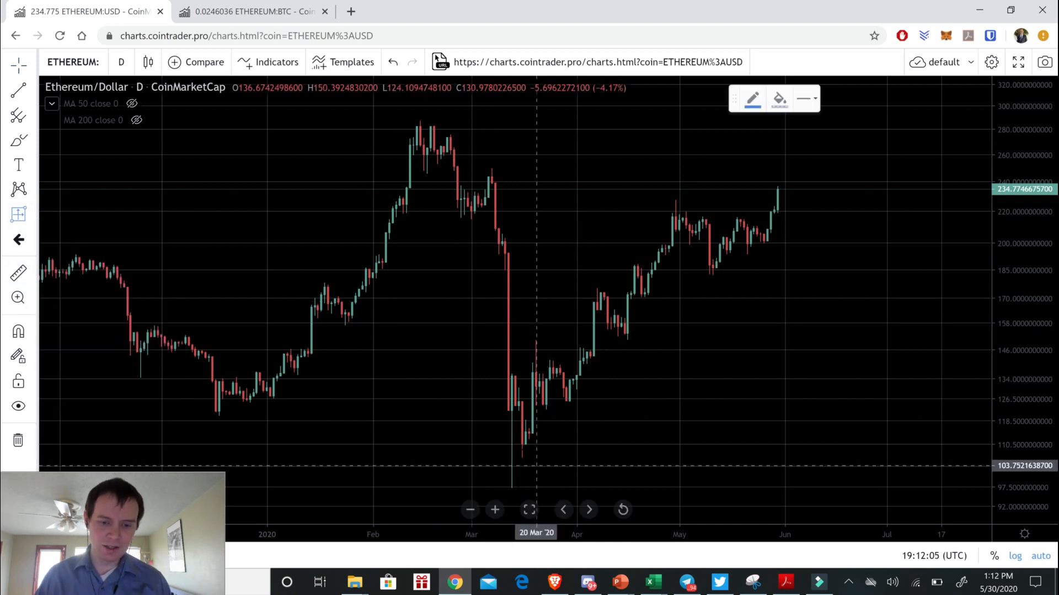
{"action": "left_click_drag", "start_coordinate": [522, 445], "coordinate": [764, 316]}
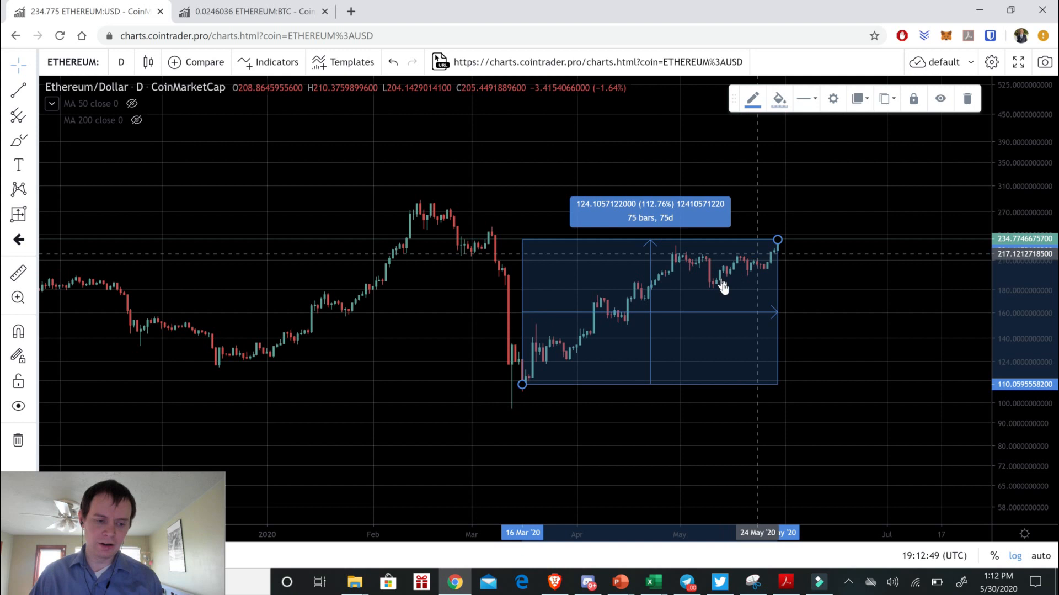
{"action": "mouse_move", "coordinate": [719, 311]}
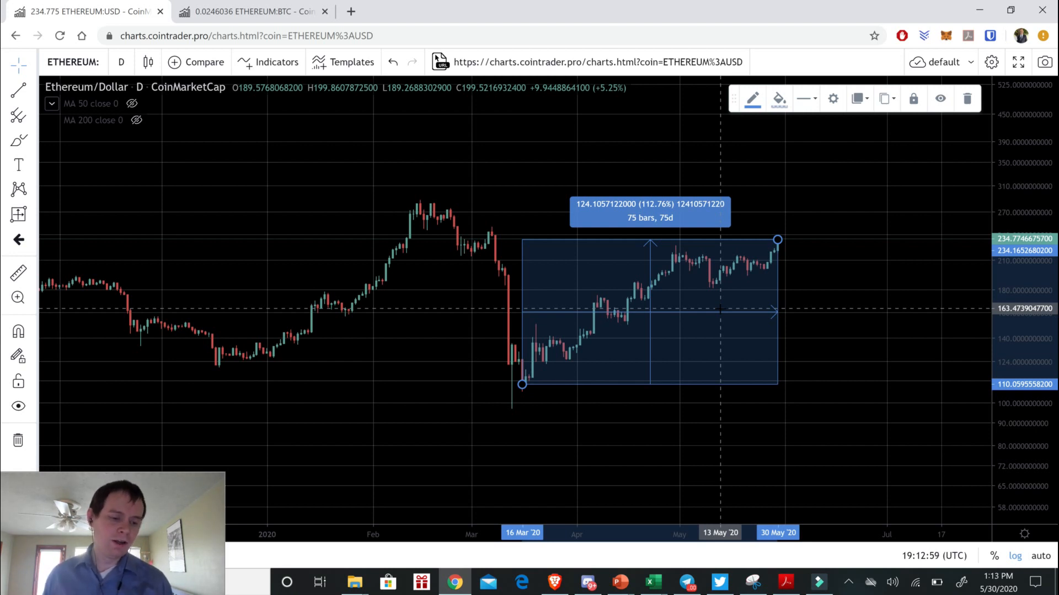
{"action": "mouse_move", "coordinate": [716, 299]}
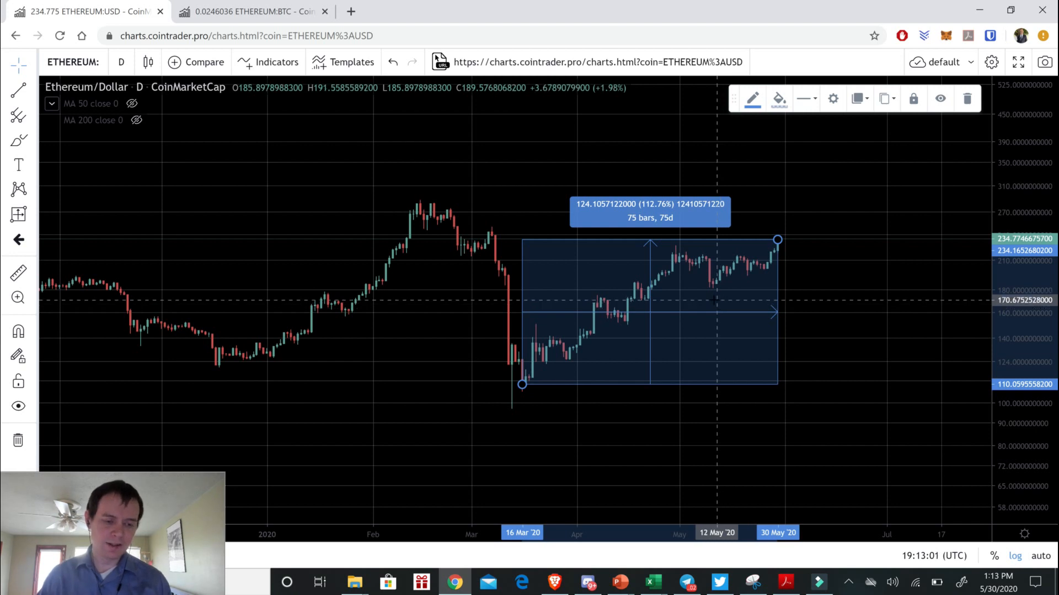
{"action": "mouse_move", "coordinate": [689, 317]}
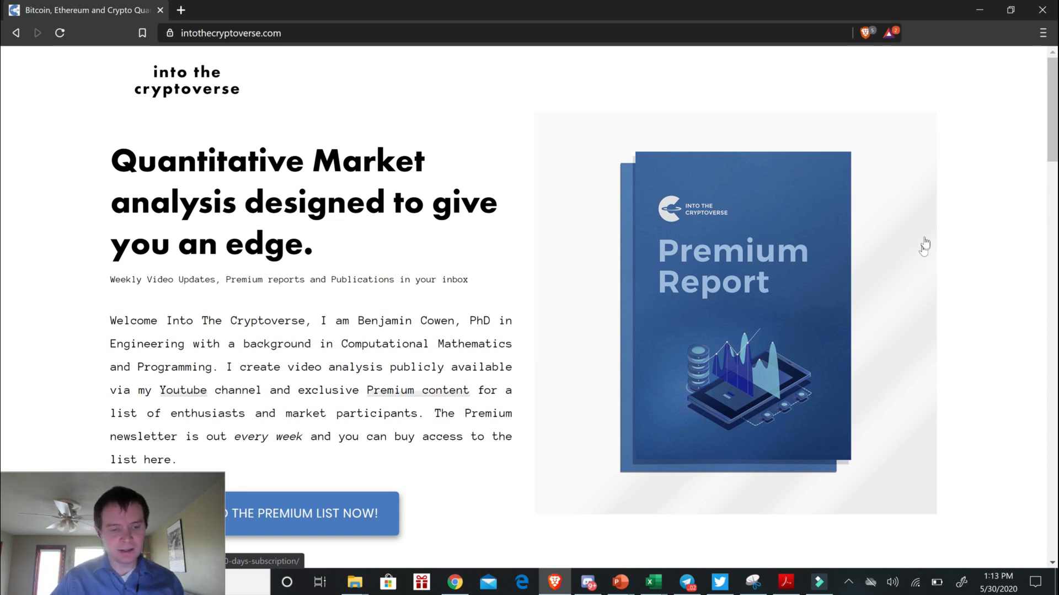
{"action": "mouse_move", "coordinate": [963, 122]}
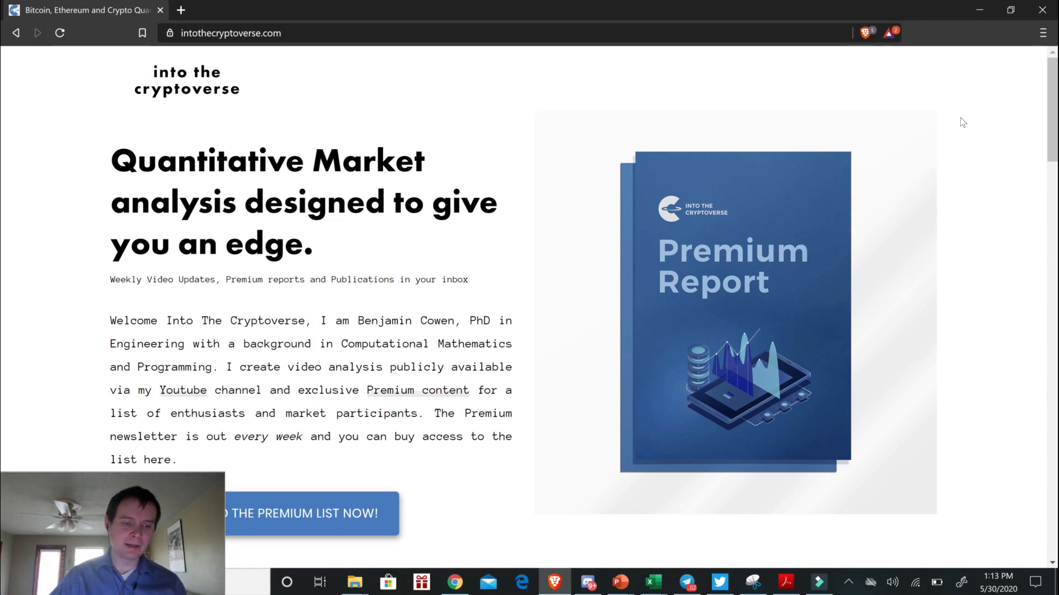
{"action": "mouse_move", "coordinate": [984, 123]}
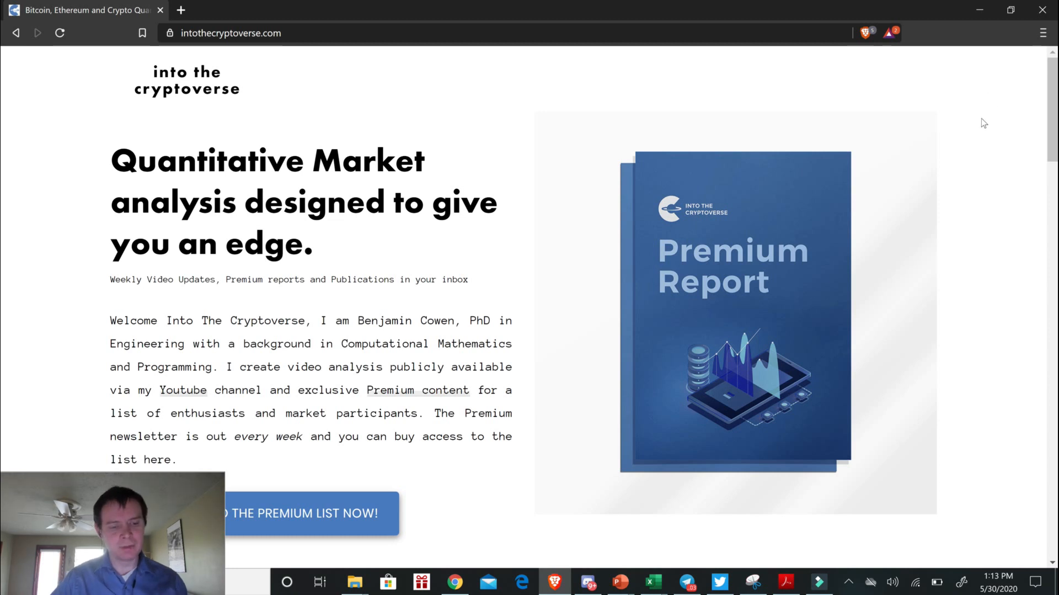
{"action": "mouse_move", "coordinate": [964, 53]}
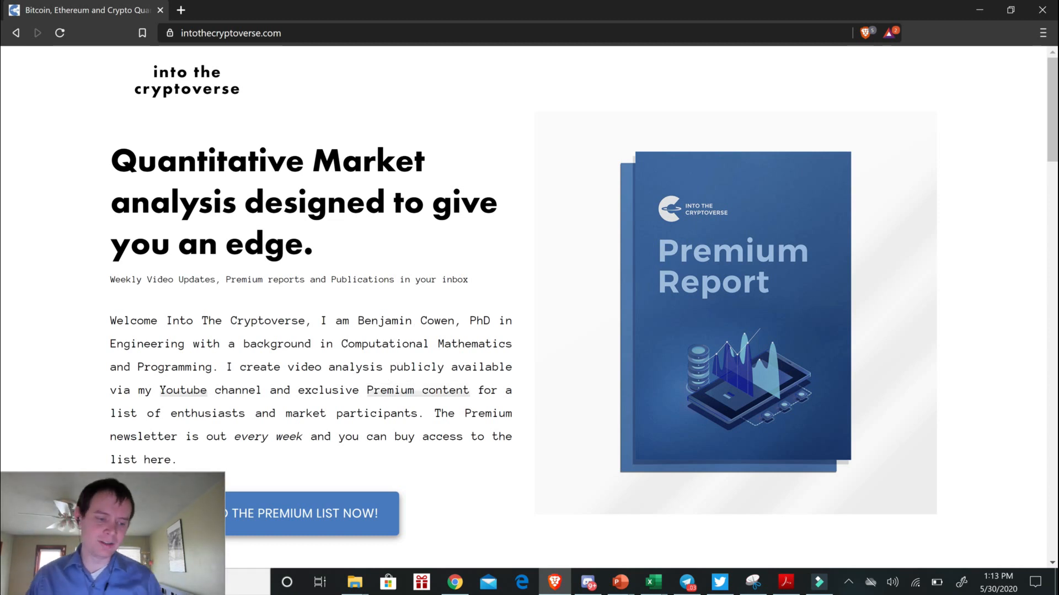
{"action": "mouse_move", "coordinate": [426, 354]}
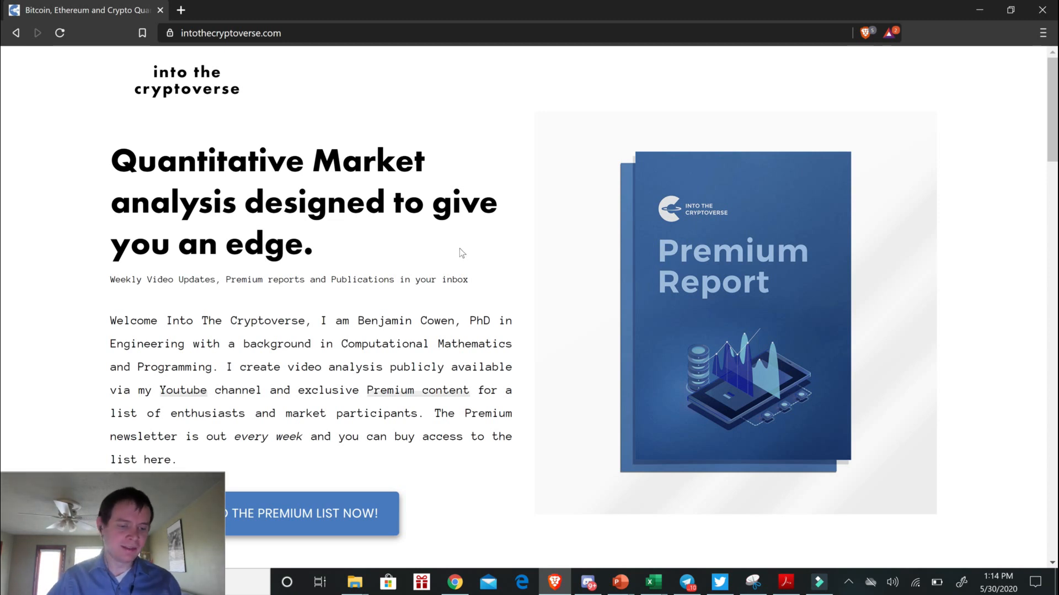
{"action": "mouse_move", "coordinate": [453, 258]}
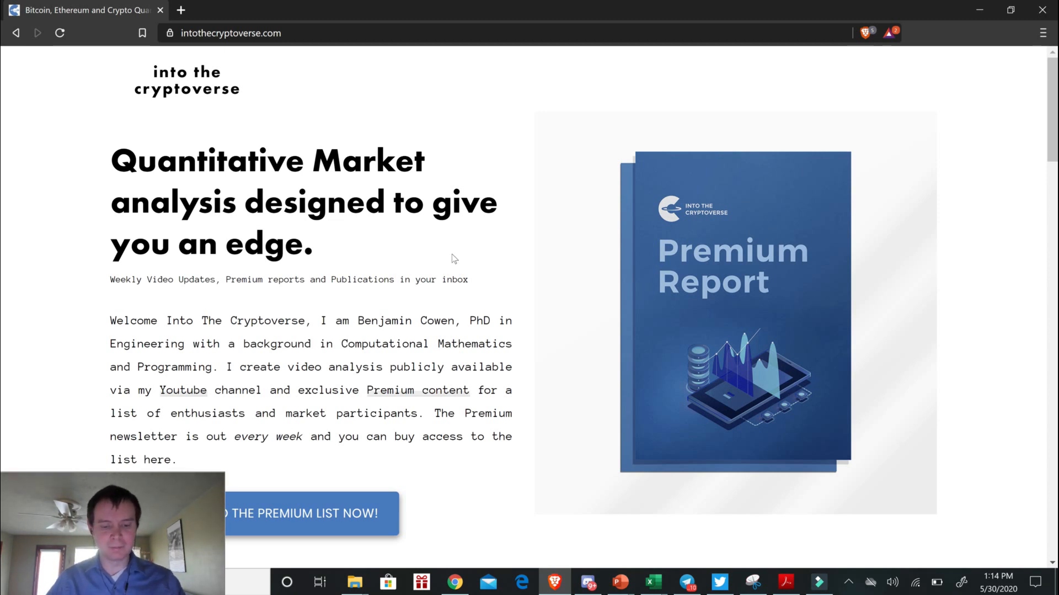